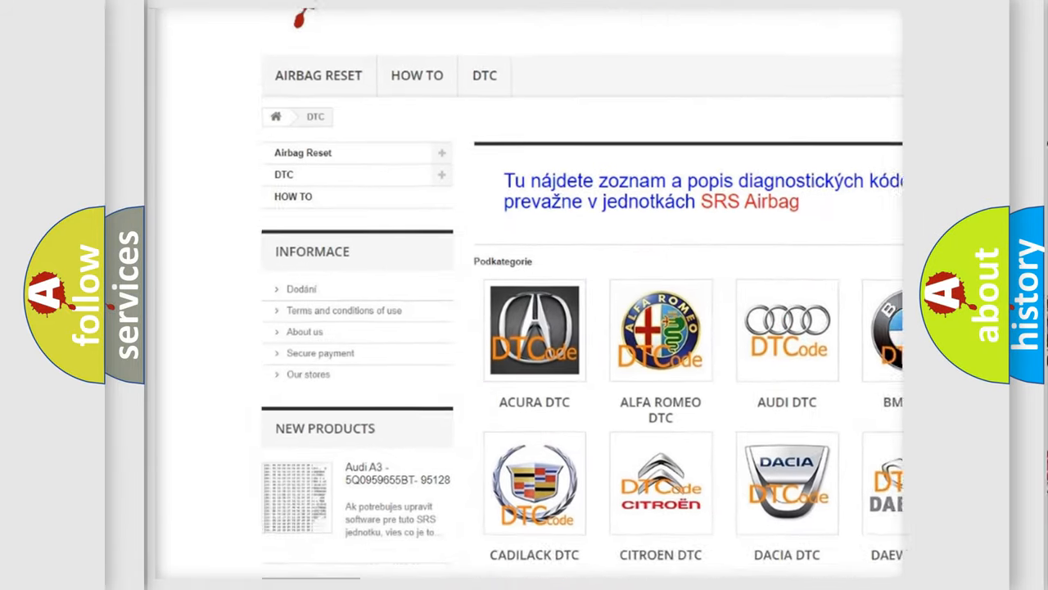
Scroll down through the multi-column list of B-series diagnostic trouble codes
scroll("down", 3)
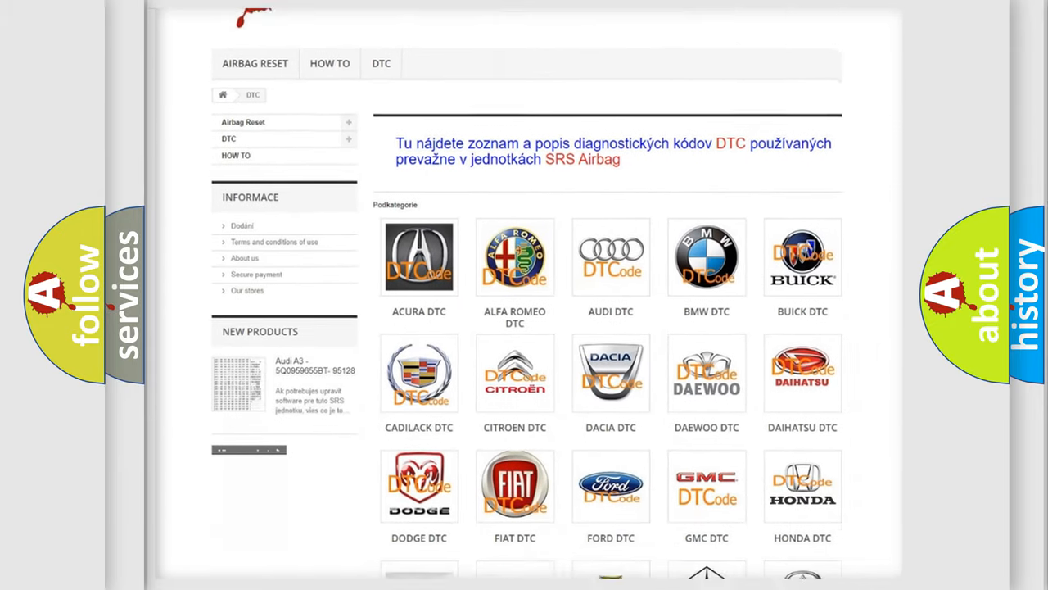
scroll("down", 3)
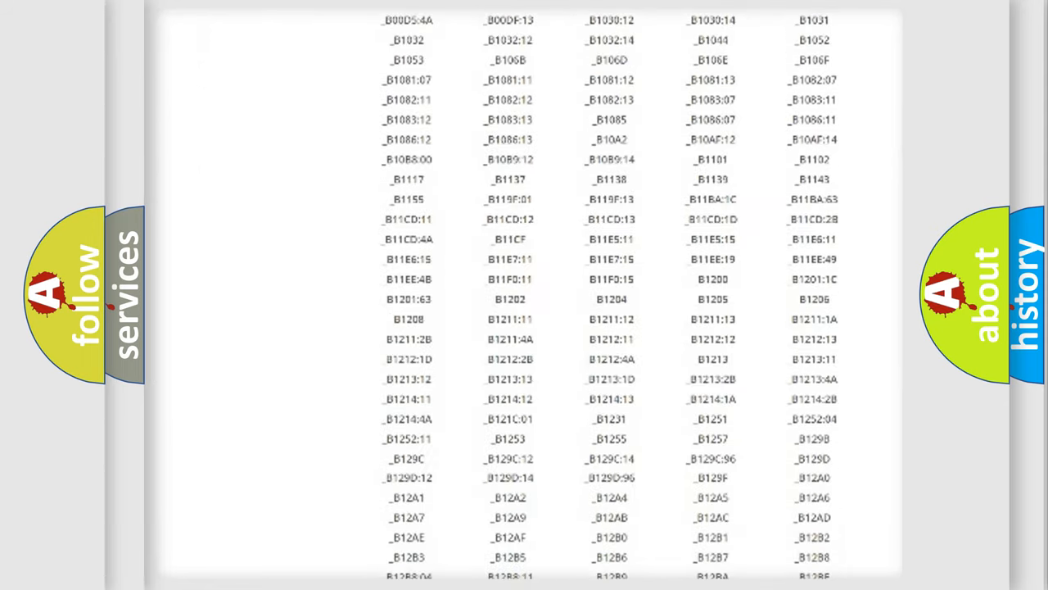
scroll("down", 3)
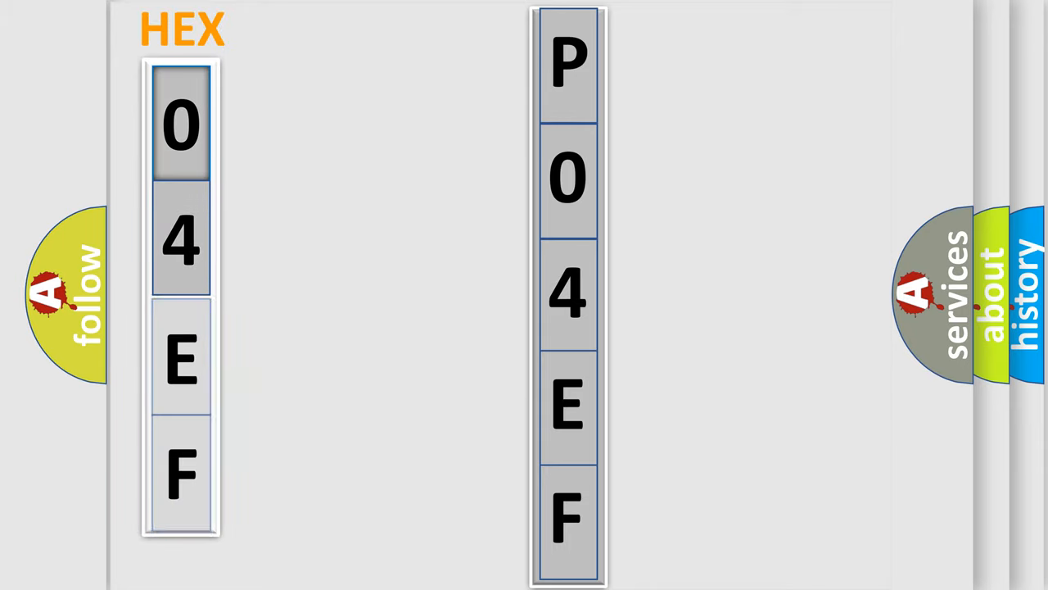
Fill the code card with Make 'Ford' and Code 'P04EF' from hex digits 04EF
left_click(180, 123)
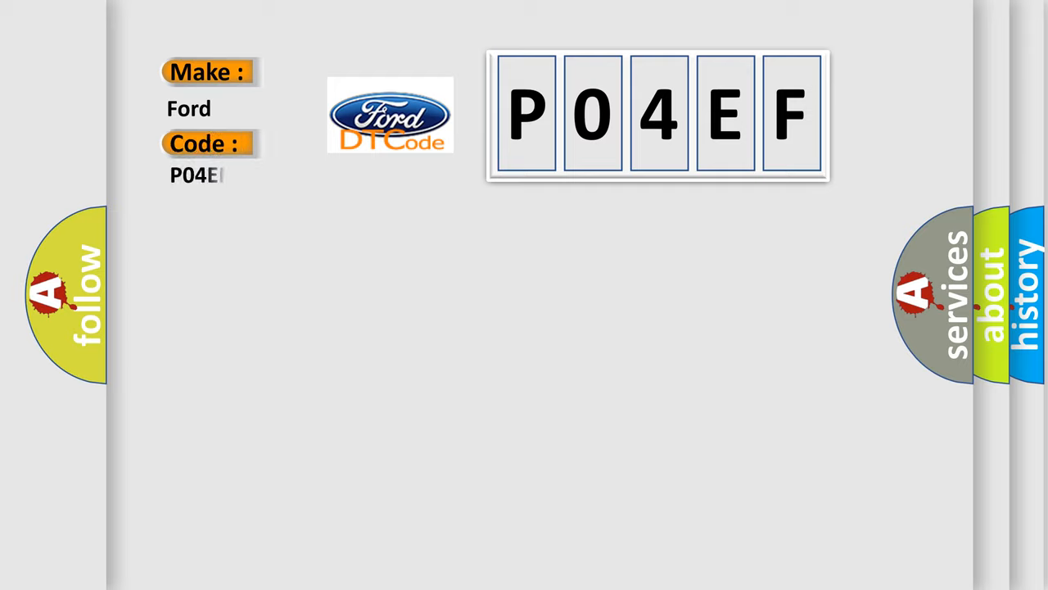
type("F")
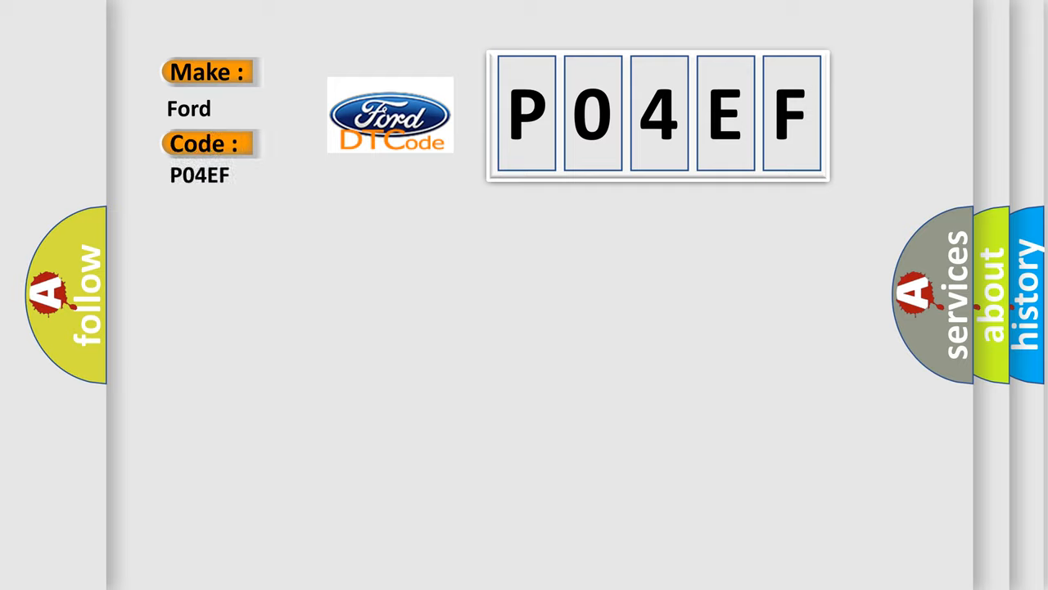